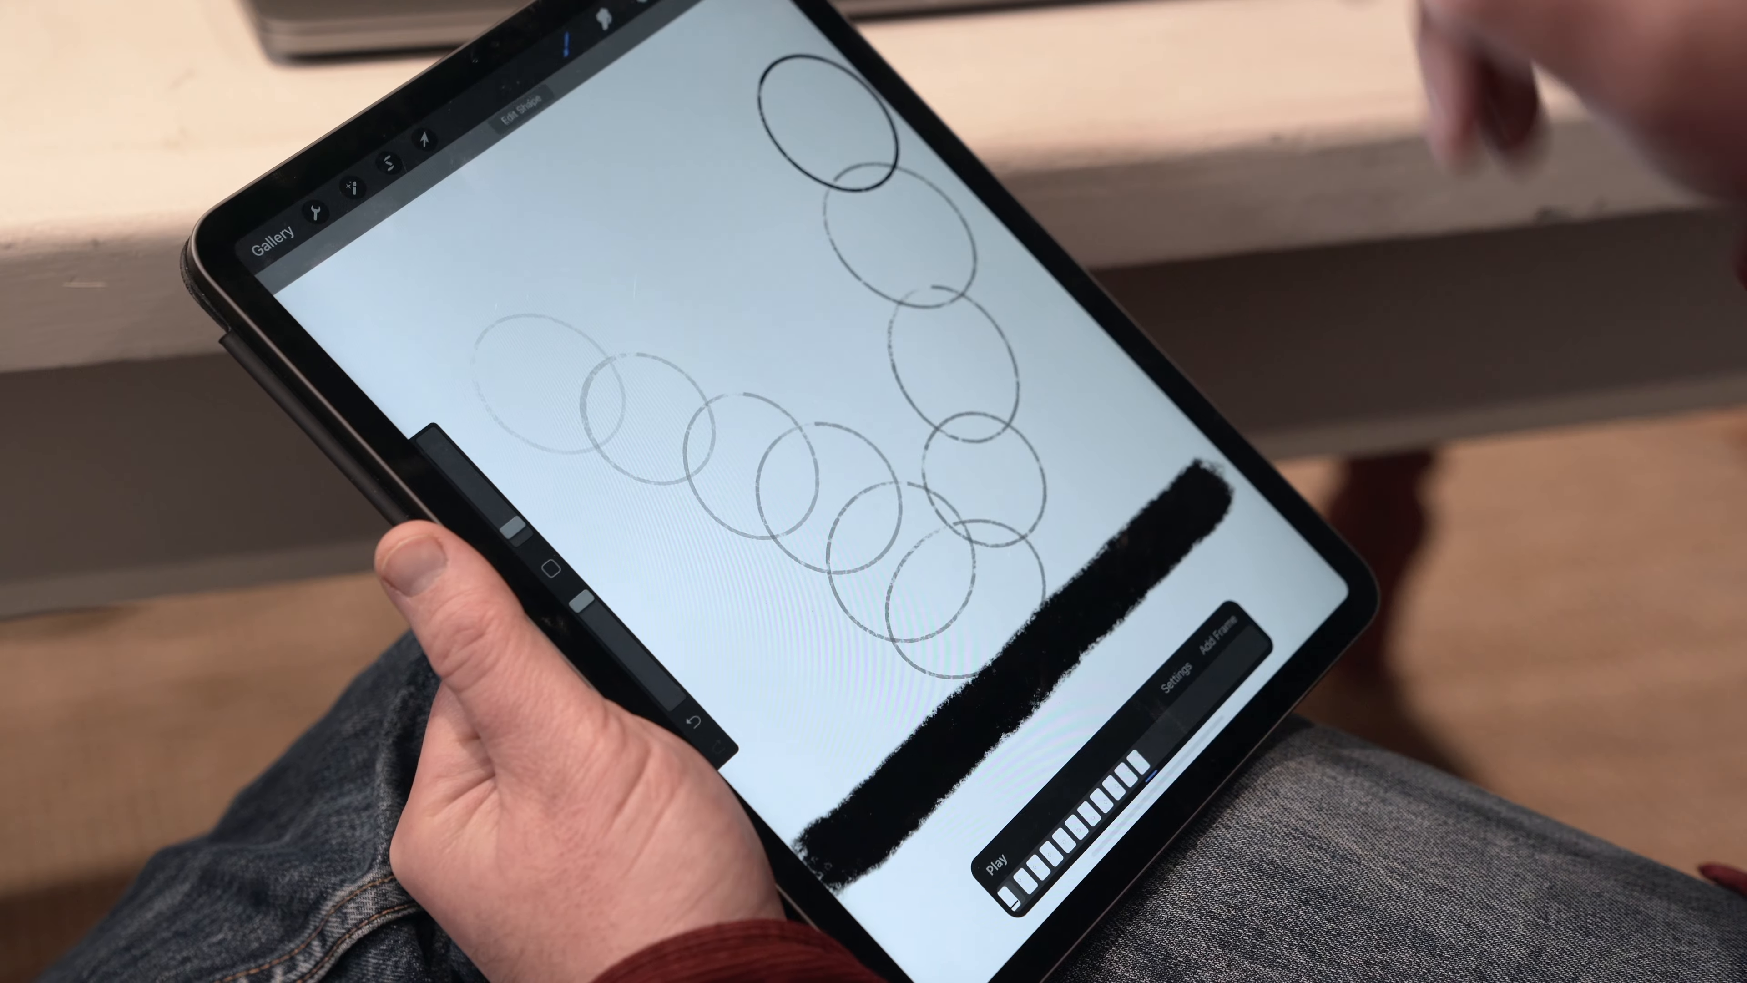
Start Animation Assist playback so the bouncing circle runs above the ground stroke.
click(1003, 858)
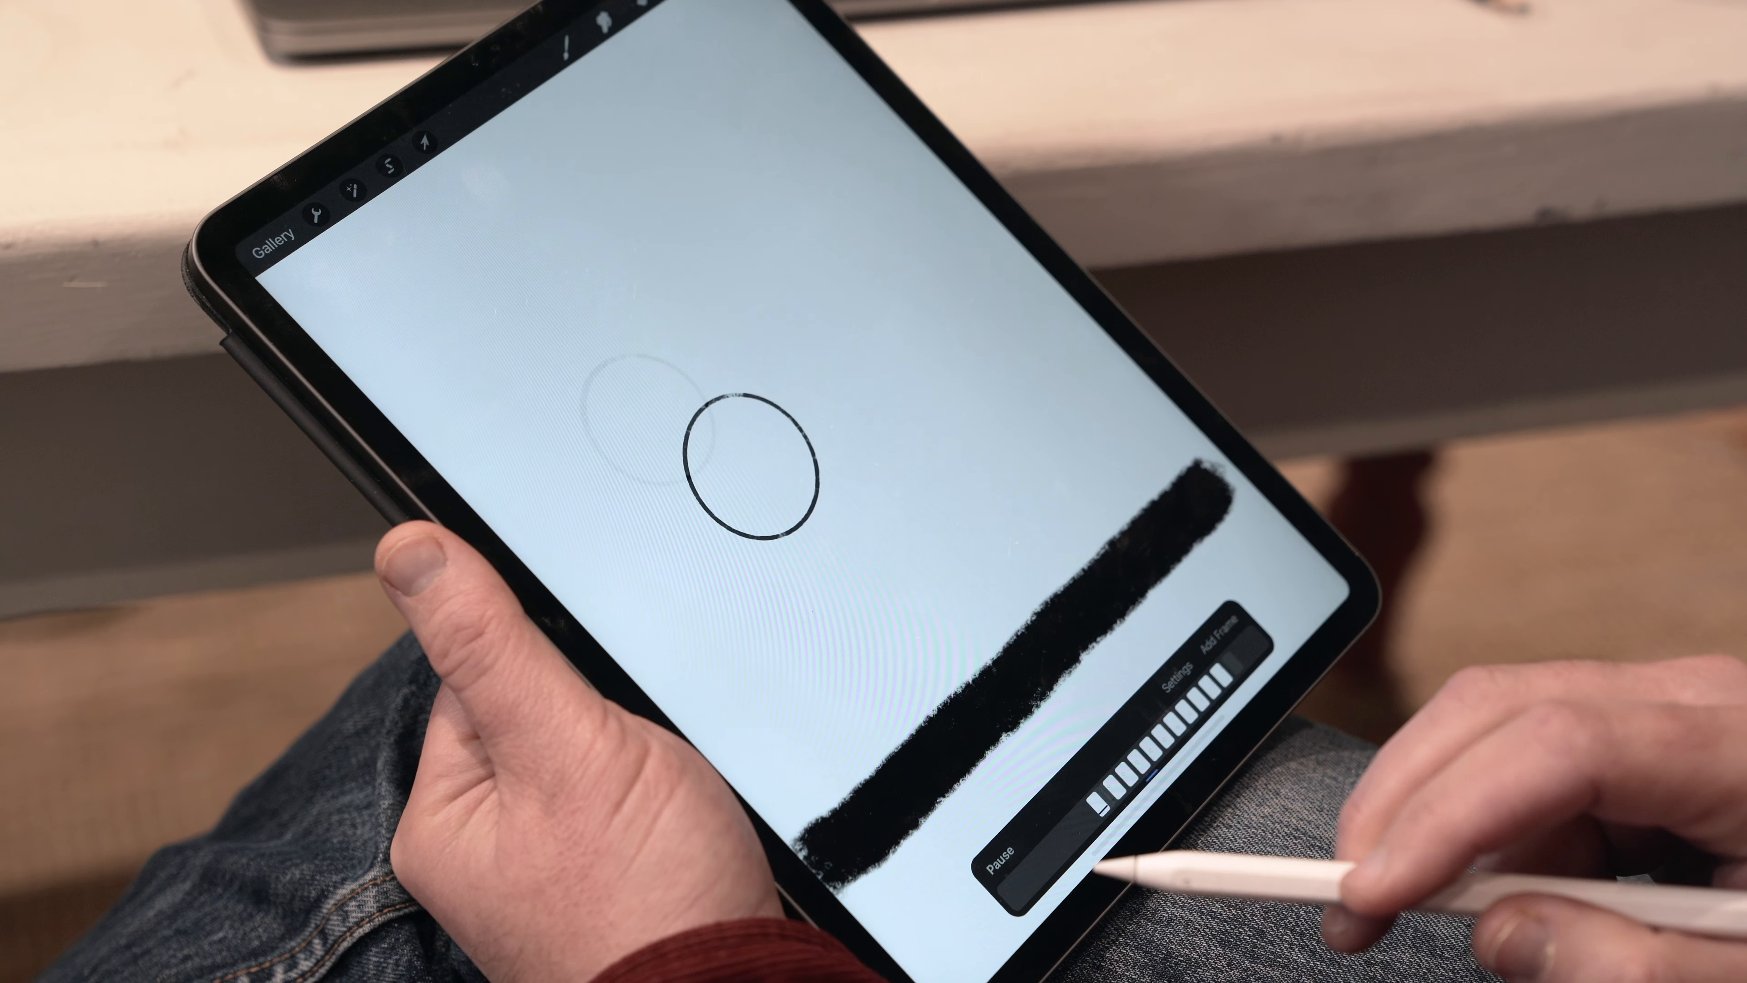